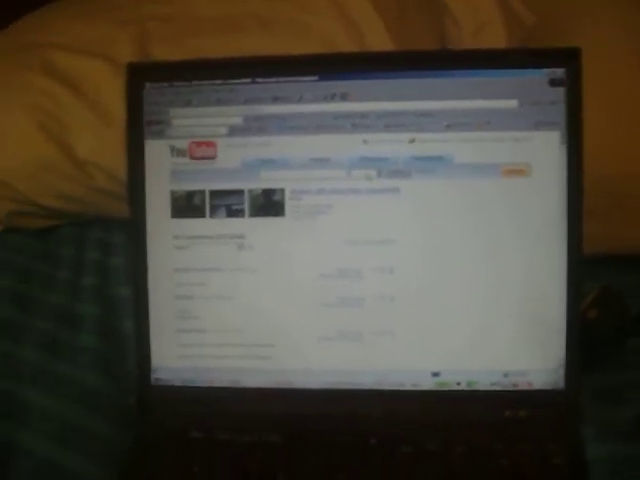
Open the video's watch page from the YouTube search results.
{"action": "left_click", "coordinate": [196, 204]}
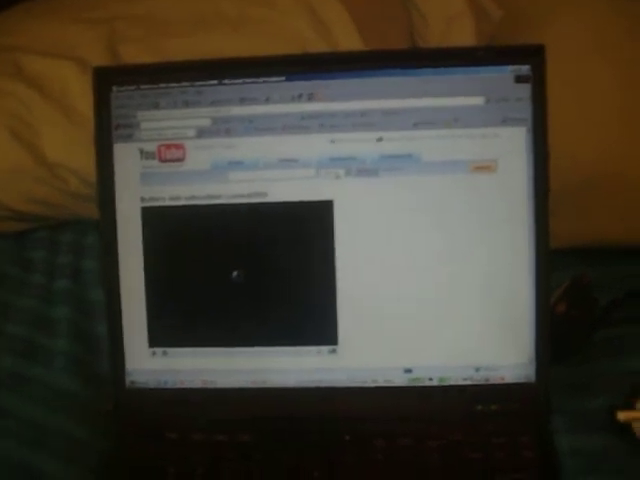